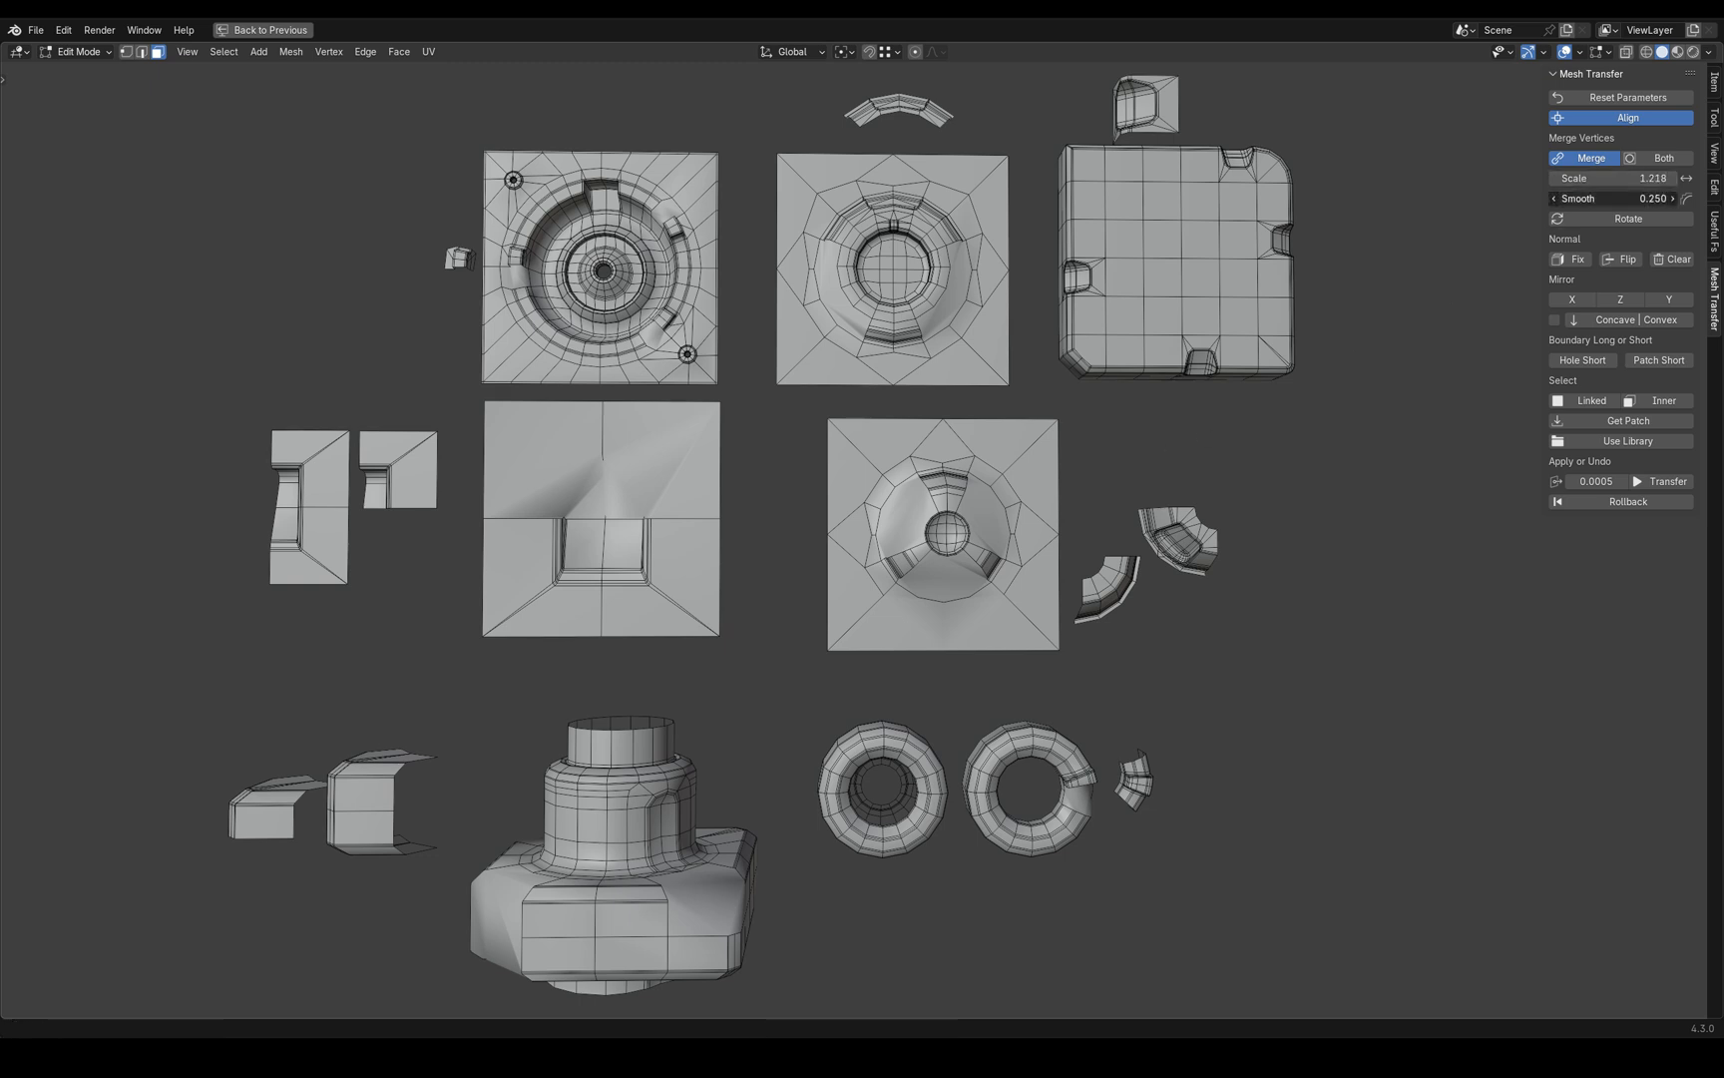
# Reset Mesh Transfer to Scale 1.000 and Smooth 0.000, then enable the Concave | Convex option.
pyautogui.click(1621, 217)
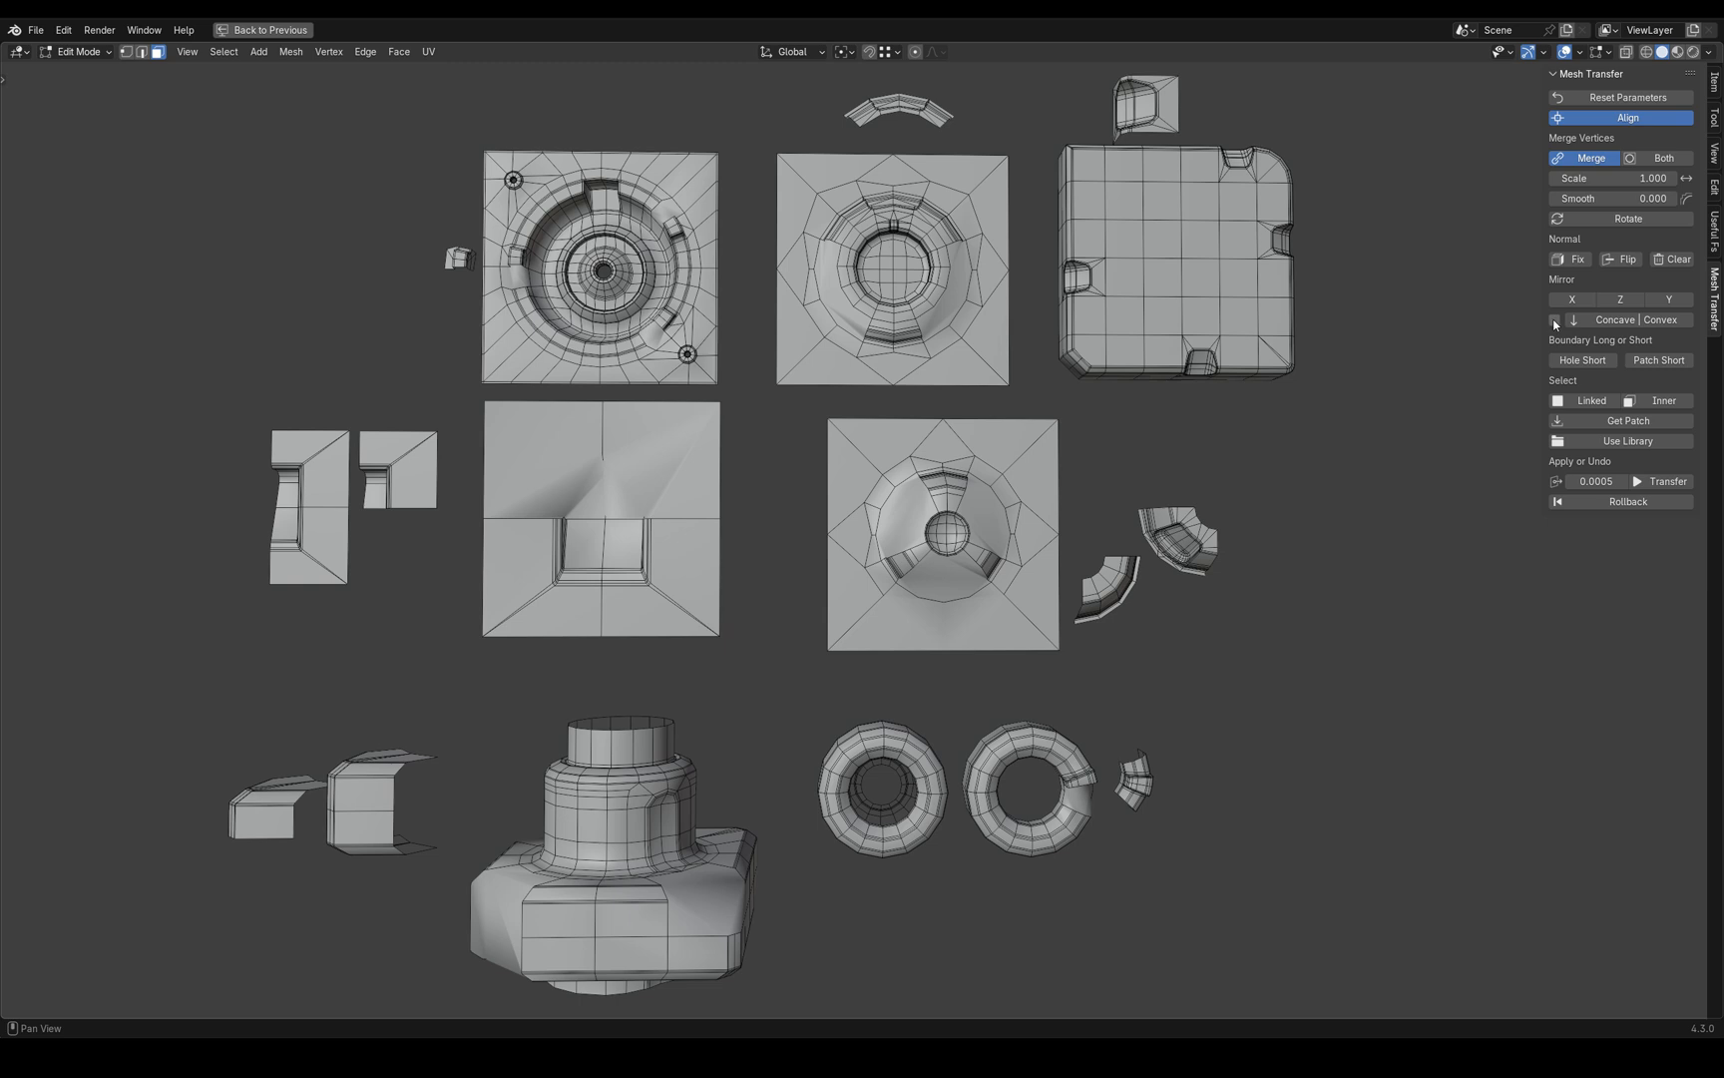
pyautogui.click(1554, 320)
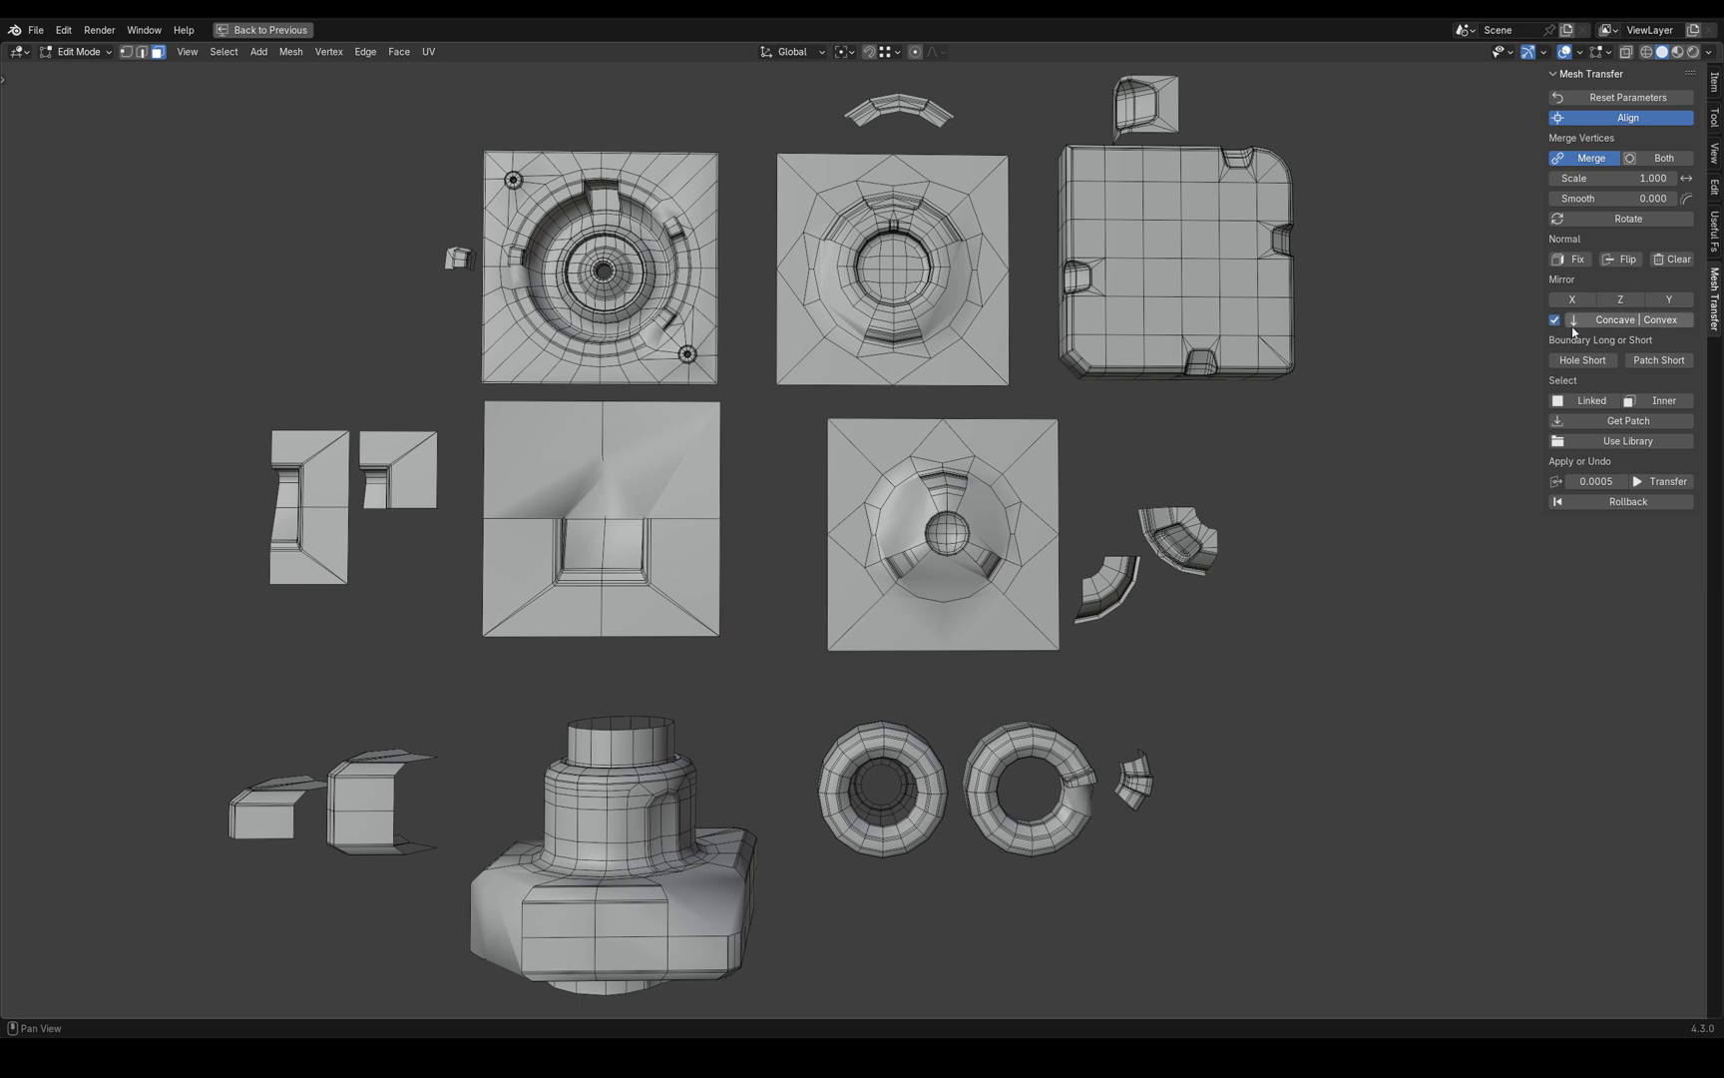